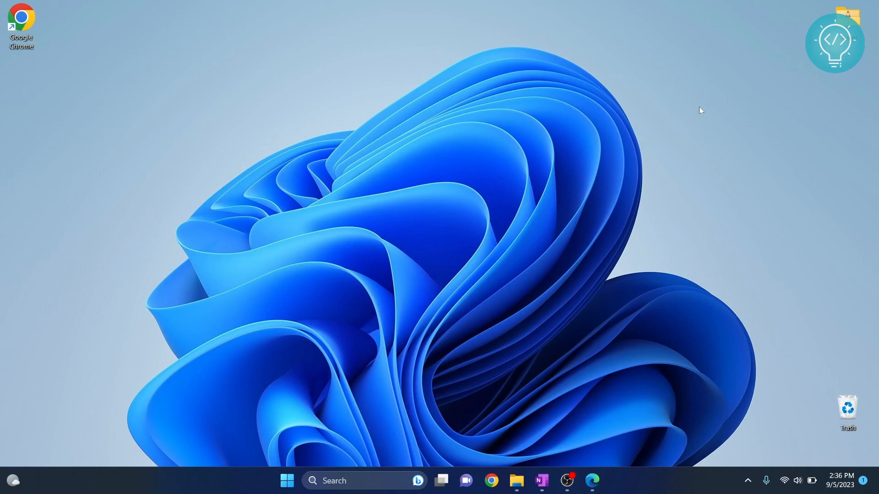
# Step: Launch Command Prompt from the Start search by entering cmd
pyautogui.write('cmd')
pyautogui.write('python --version')
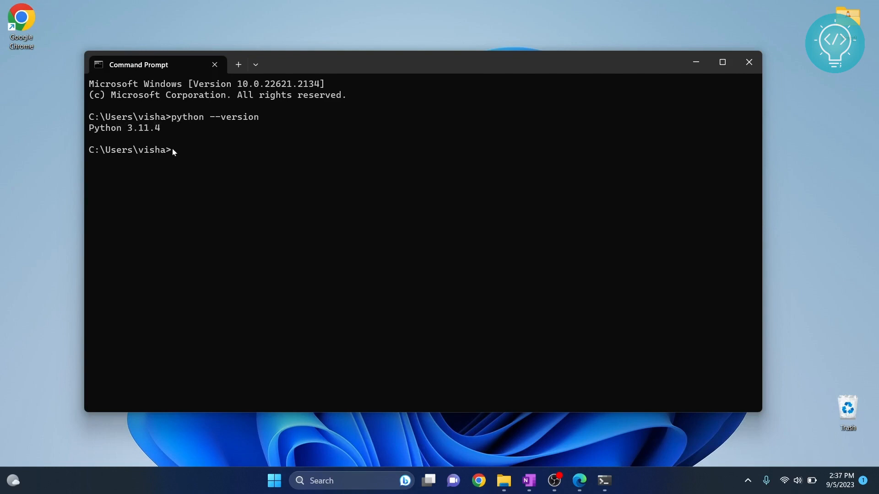
# Step: Run pip install sqlalchemy to install the SQLAlchemy package
pyautogui.write('poip')
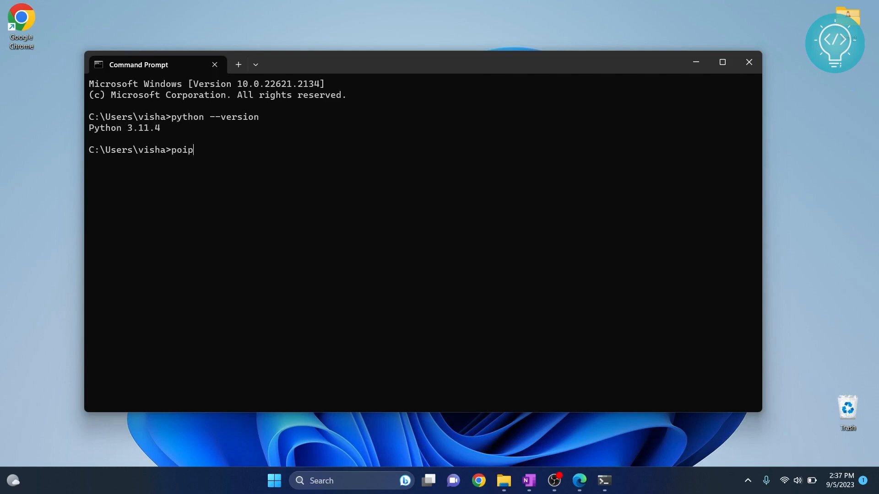
pyautogui.write('pip install')
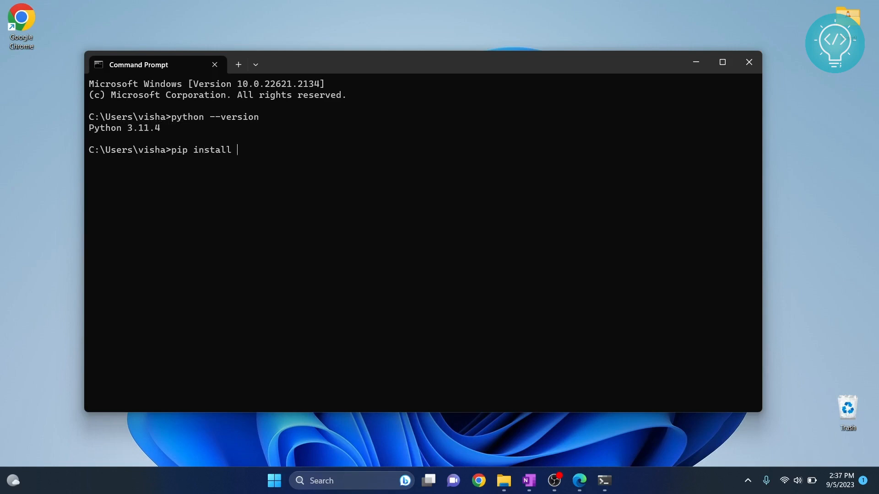
pyautogui.write('sqlal')
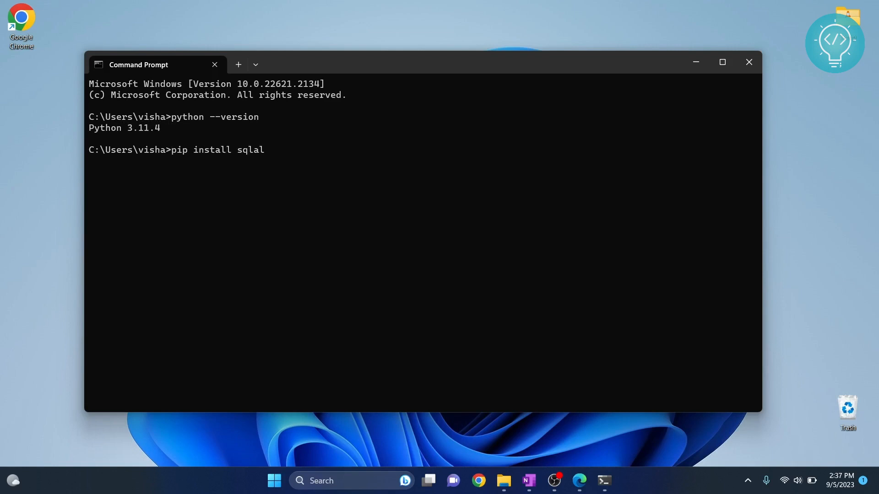
pyautogui.write('chemy')
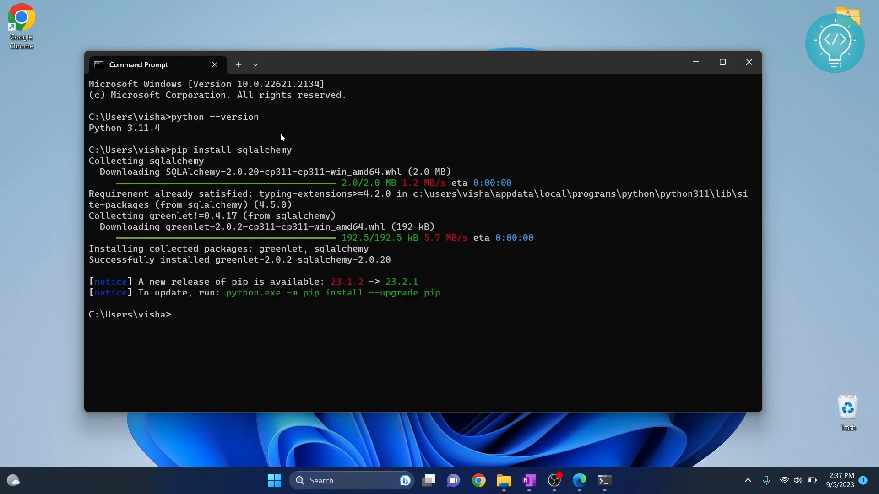
pyautogui.moveTo(338, 245)
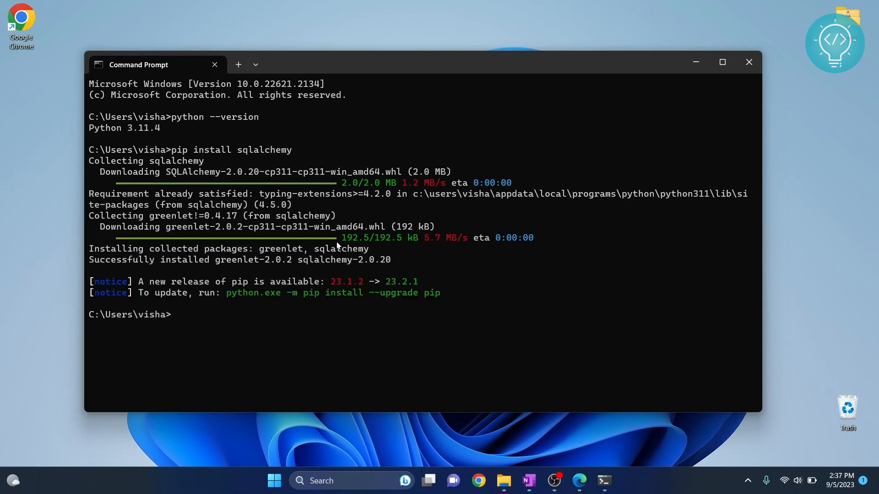
# Step: Close Command Prompt with the exit command
pyautogui.write('ex')
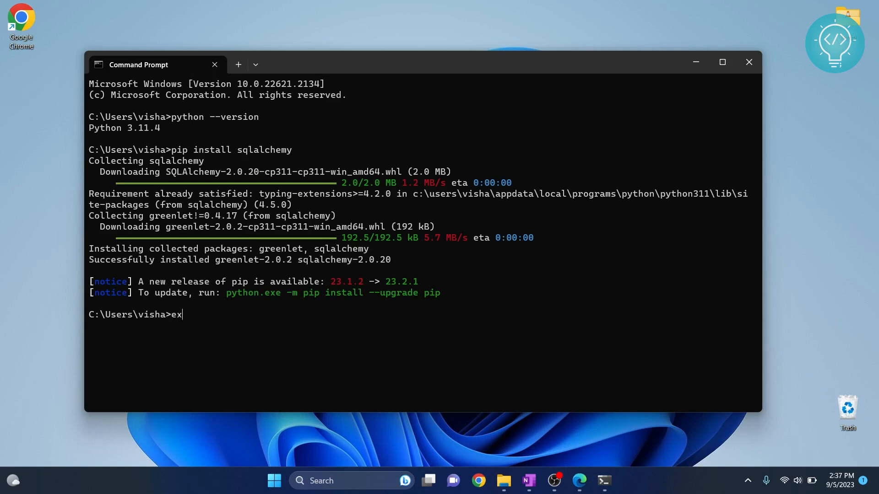
pyautogui.write('it')
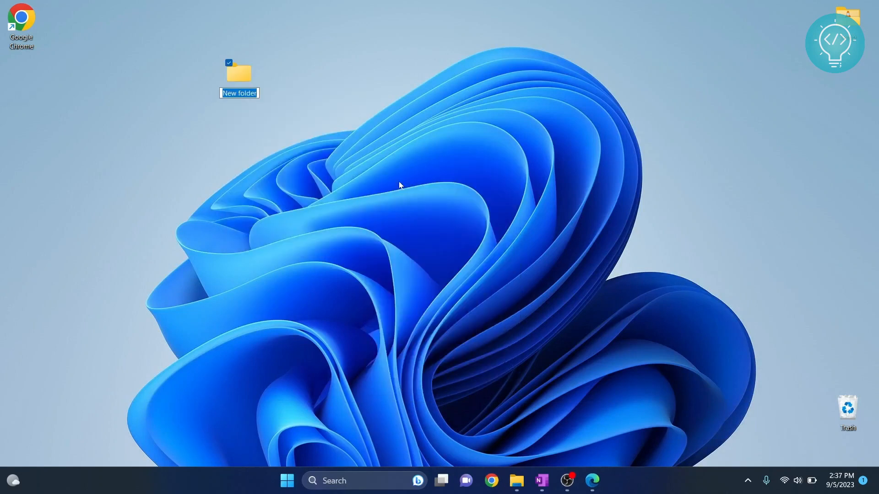
# Step: Name the new desktop folder SQLAlchemyProj and move it to the left column below Chrome
pyautogui.write('SQLAlchemyProj')
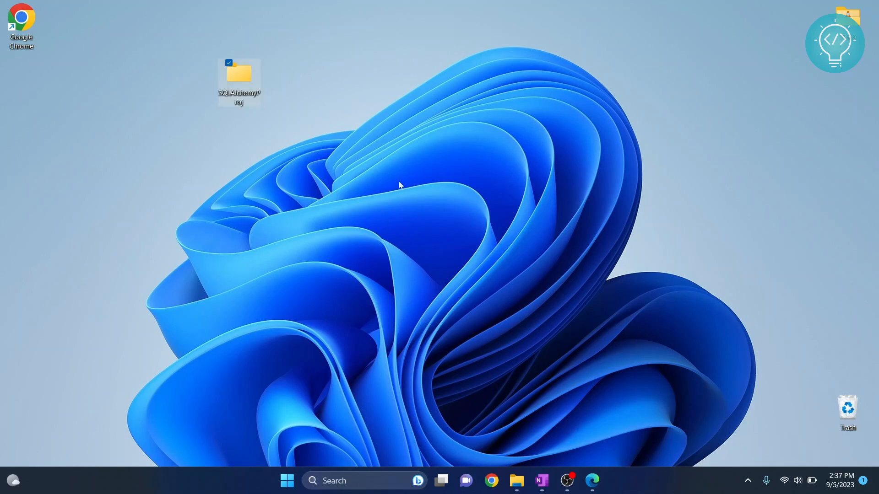
pyautogui.moveTo(132, 81)
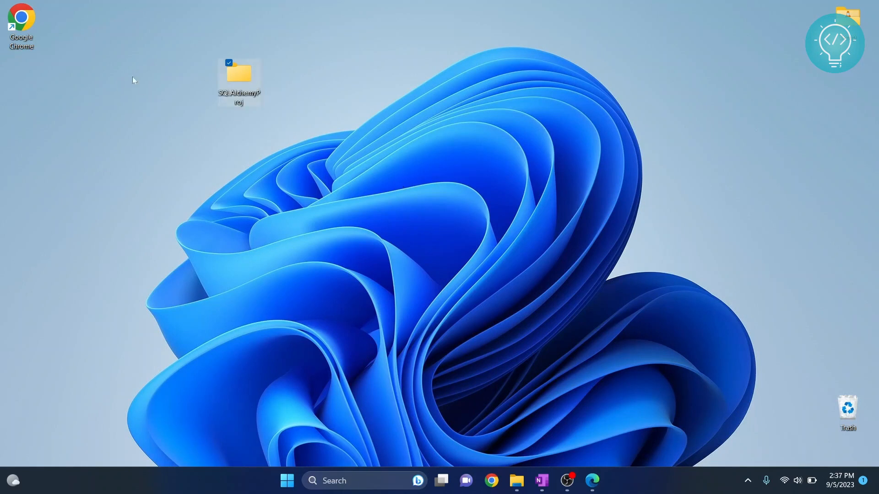
pyautogui.moveTo(238, 79); pyautogui.dragTo(21, 73)
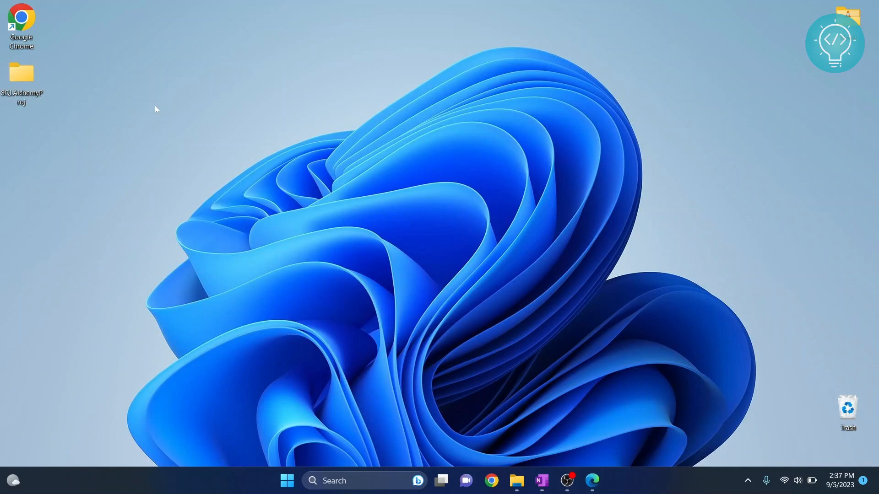
pyautogui.click(603, 480)
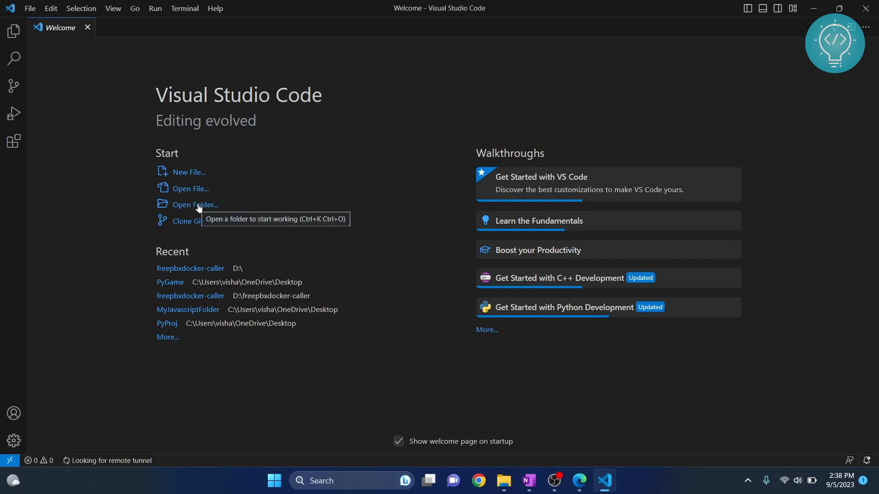
# Step: Open the SQLAlchemyProj folder as the Visual Studio Code project via File > Open Folder
pyautogui.click(29, 9)
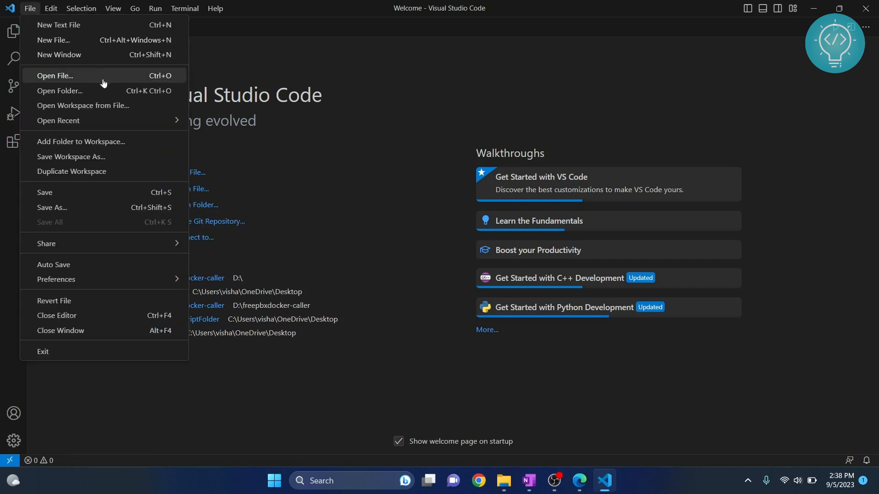
pyautogui.click(60, 91)
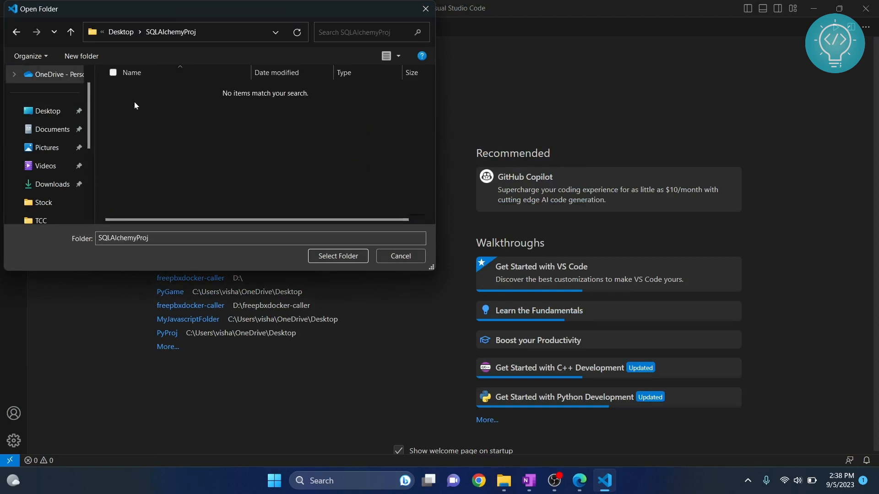
pyautogui.click(338, 256)
pyautogui.write('main.p')
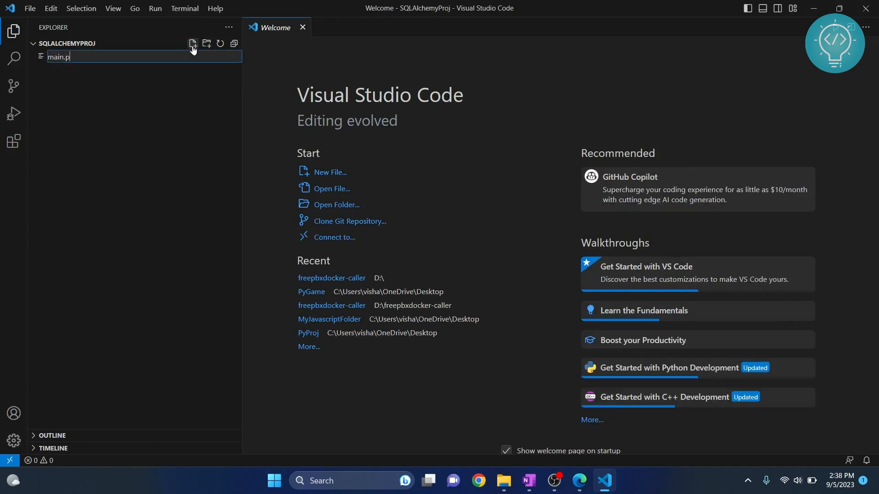
# Step: Create main.py and switch the Python interpreter from 3.10.0 to 3.11.4 64-bit
pyautogui.press('Enter')
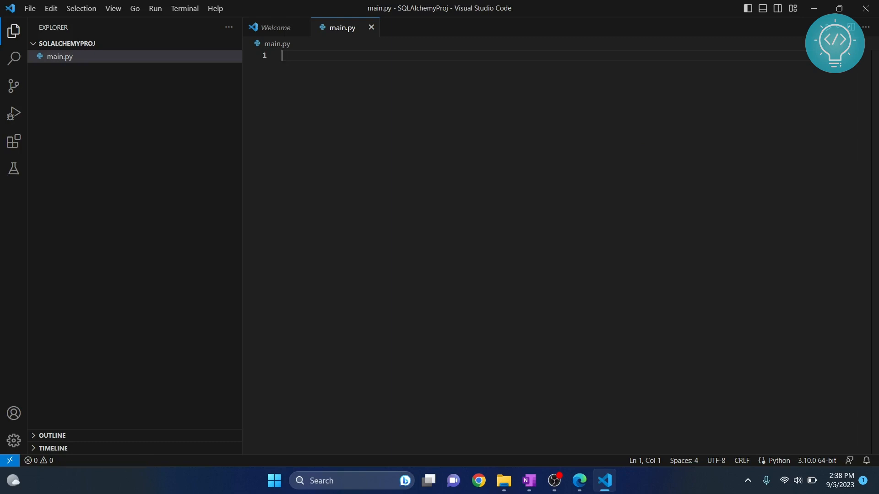
pyautogui.moveTo(816, 461)
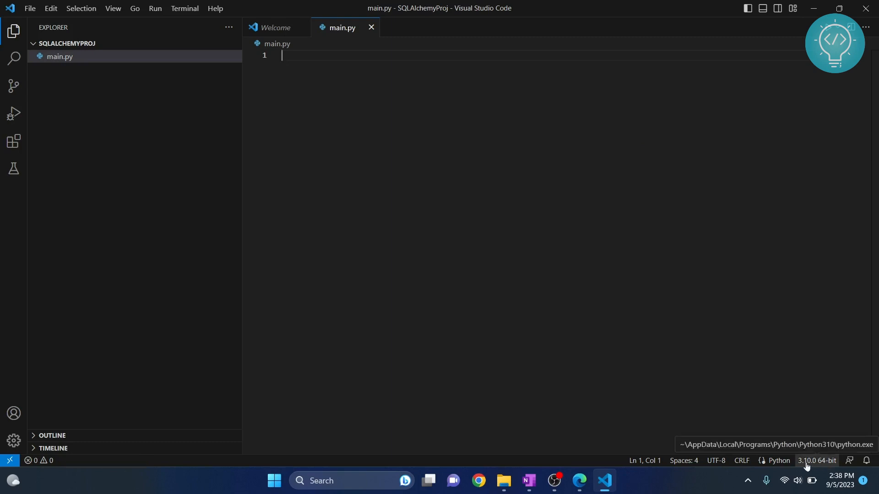
pyautogui.moveTo(824, 465)
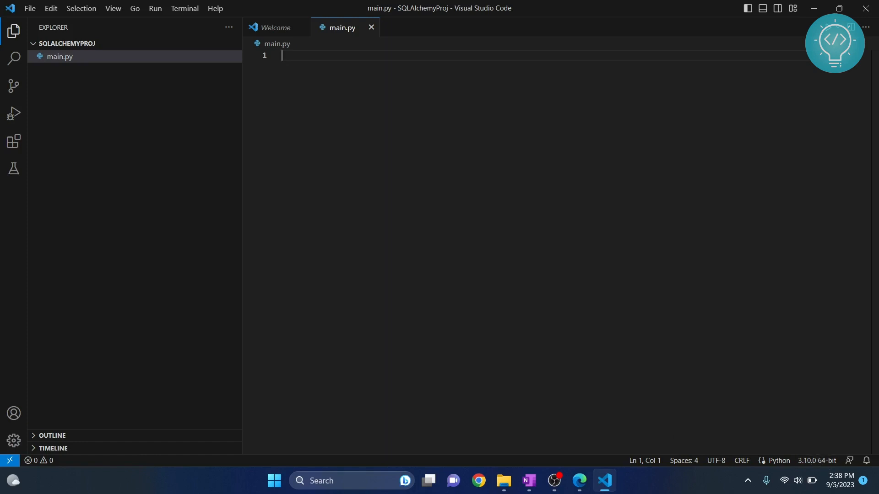
pyautogui.moveTo(815, 461)
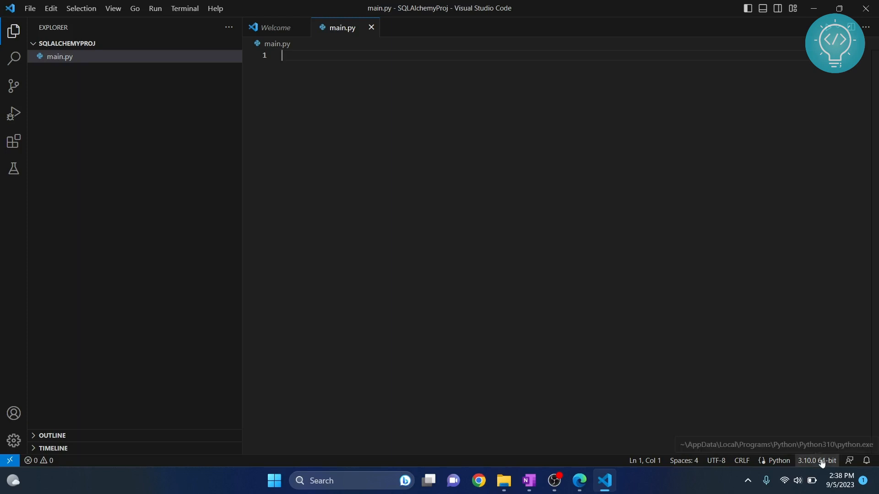
pyautogui.click(815, 461)
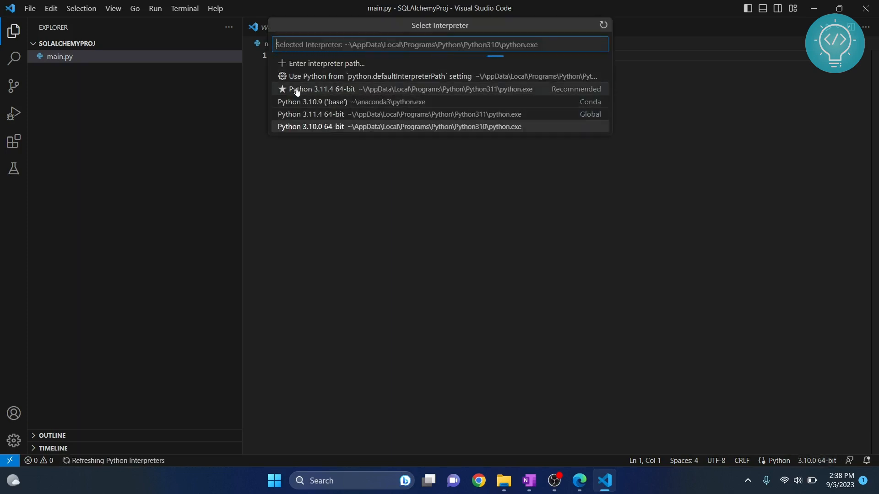
pyautogui.click(320, 89)
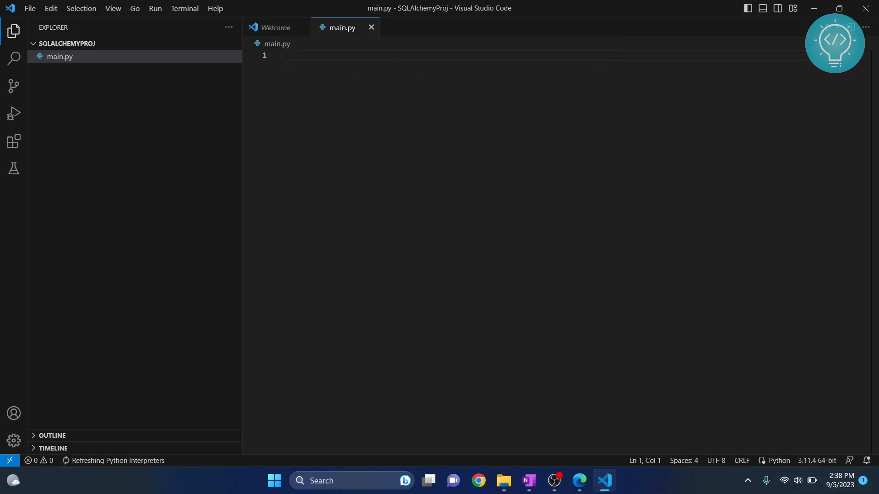
# Step: Write import sqlalchemy and print('hello') in main.py, run it, then select all the code
pyautogui.write('import')
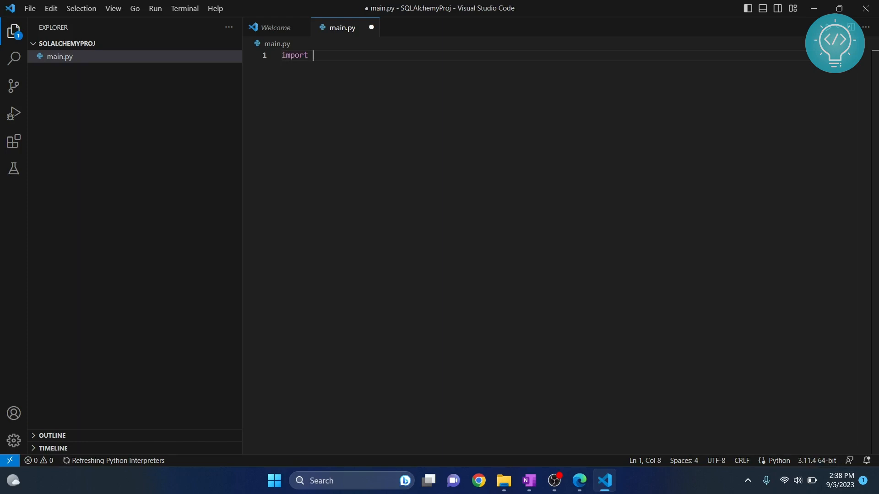
pyautogui.write('sqlalchemy')
pyautogui.write('pr')
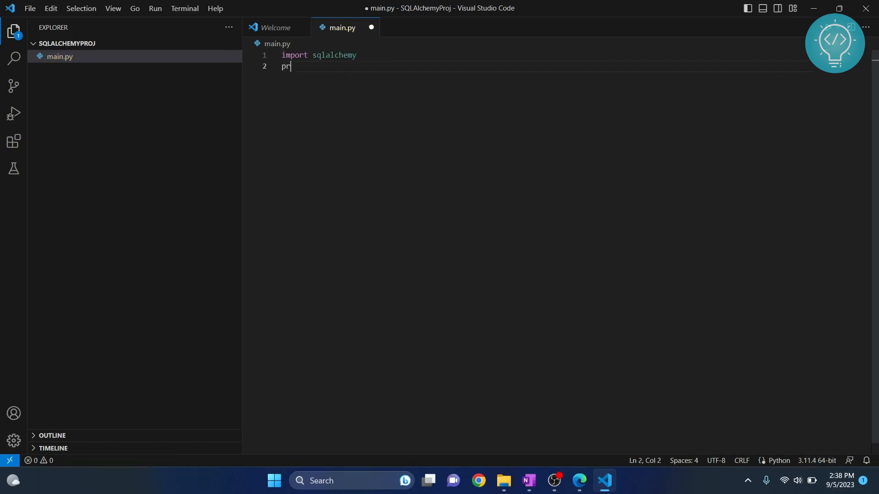
pyautogui.write("int('')")
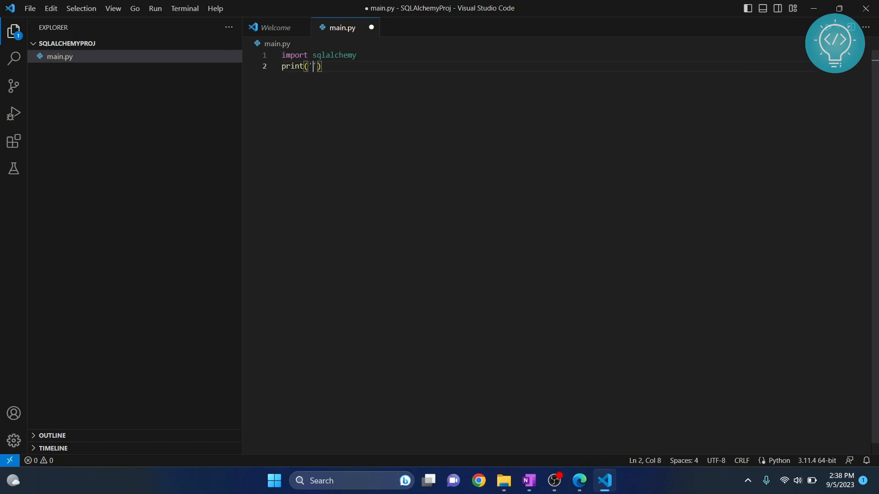
pyautogui.write('hell')
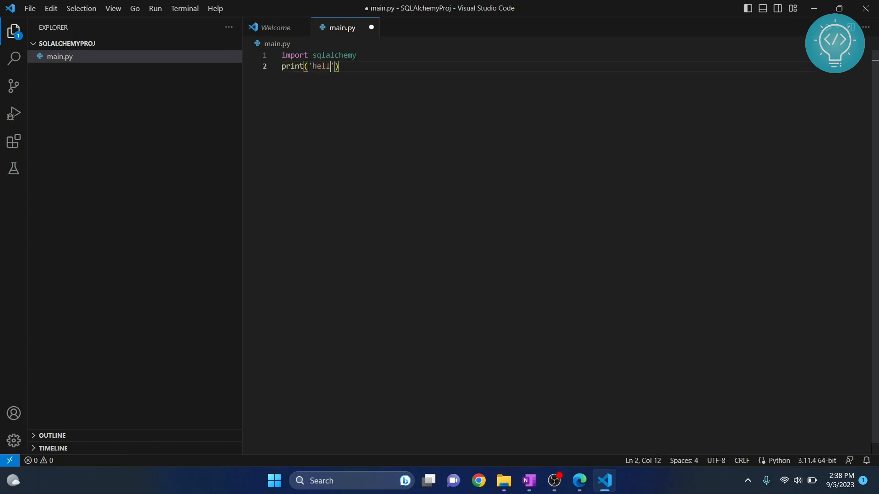
pyautogui.write('o')
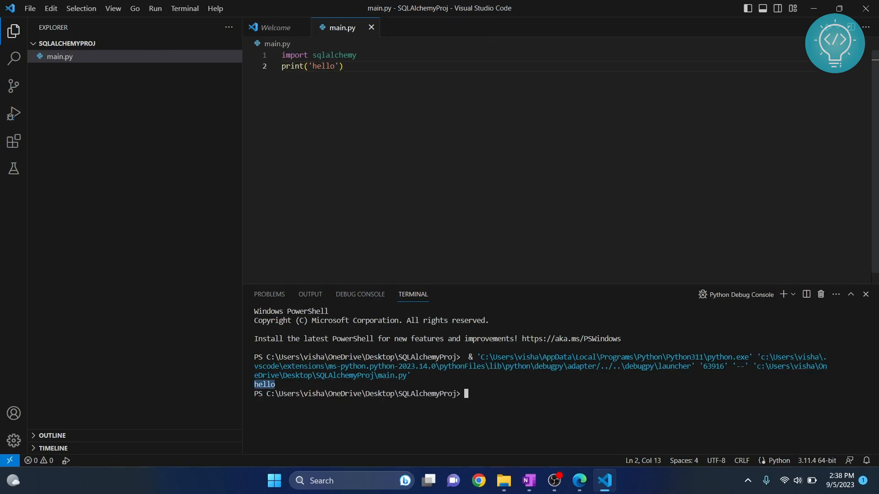
pyautogui.press('ctrl+a')
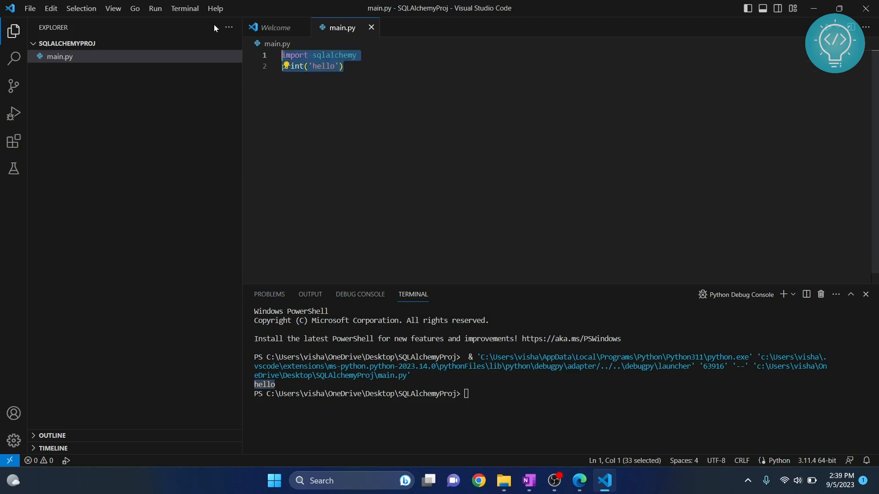